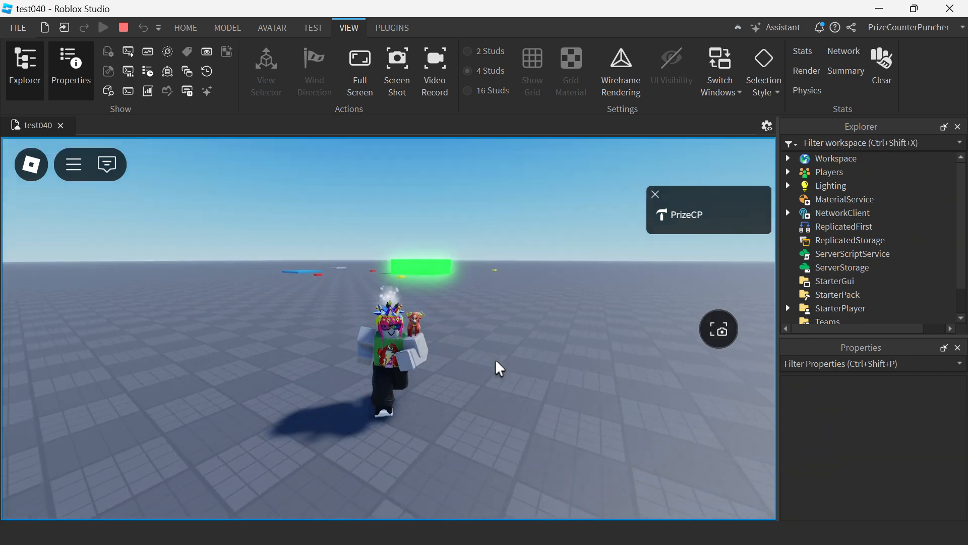
End the playtest and select the PlayerMoving script under ServerScriptService
{"action": "left_click", "coordinate": [856, 197]}
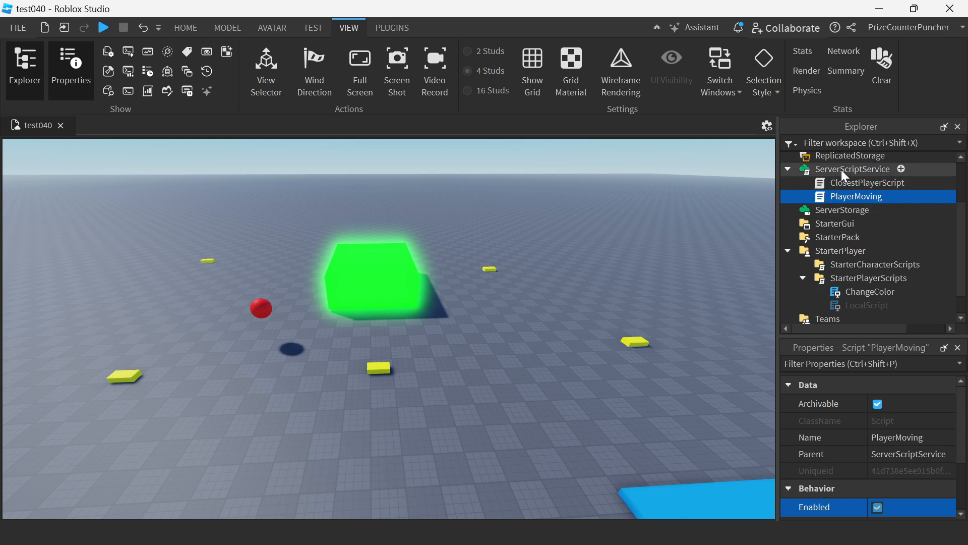
{"action": "left_click", "coordinate": [855, 169]}
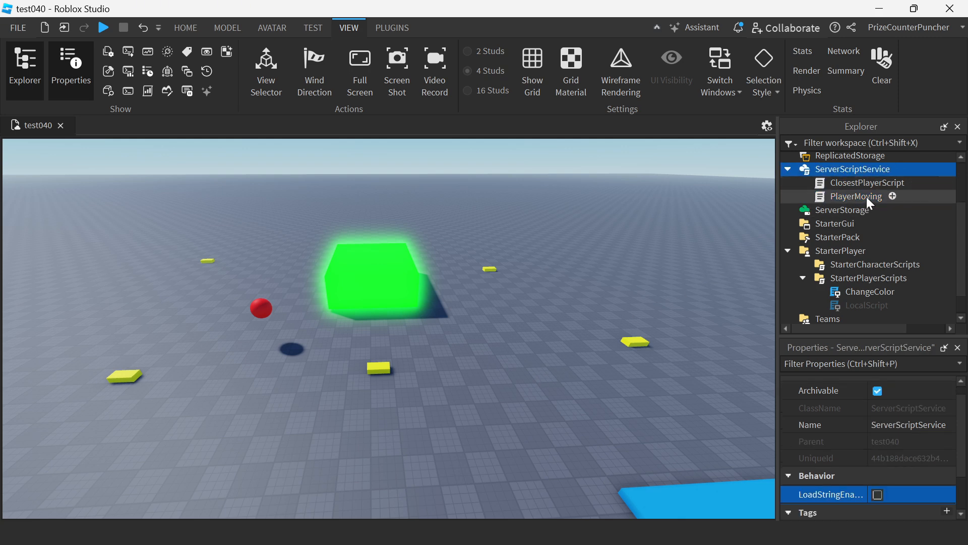
{"action": "left_click", "coordinate": [851, 196]}
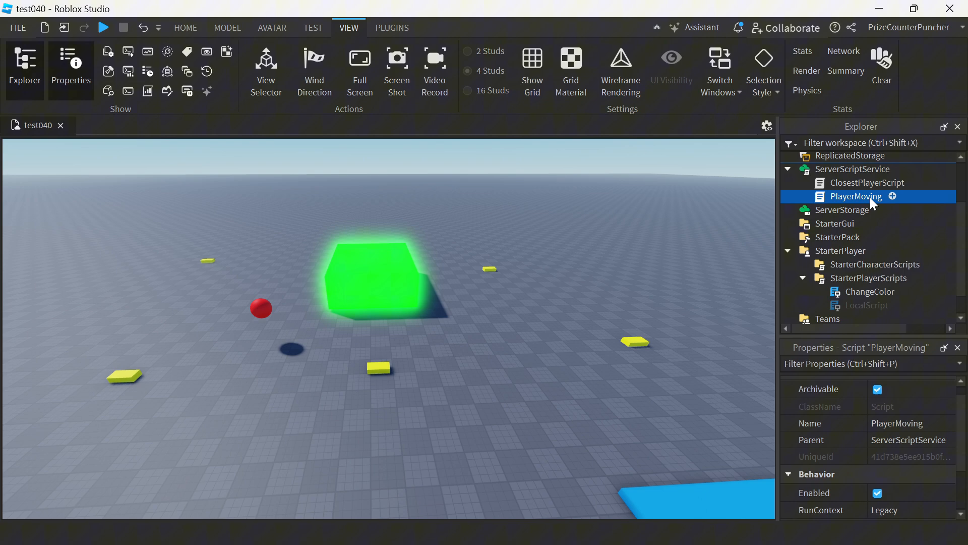
Open the PlayerMoving script and review its movement-speed printing code
{"action": "double_click", "coordinate": [856, 196]}
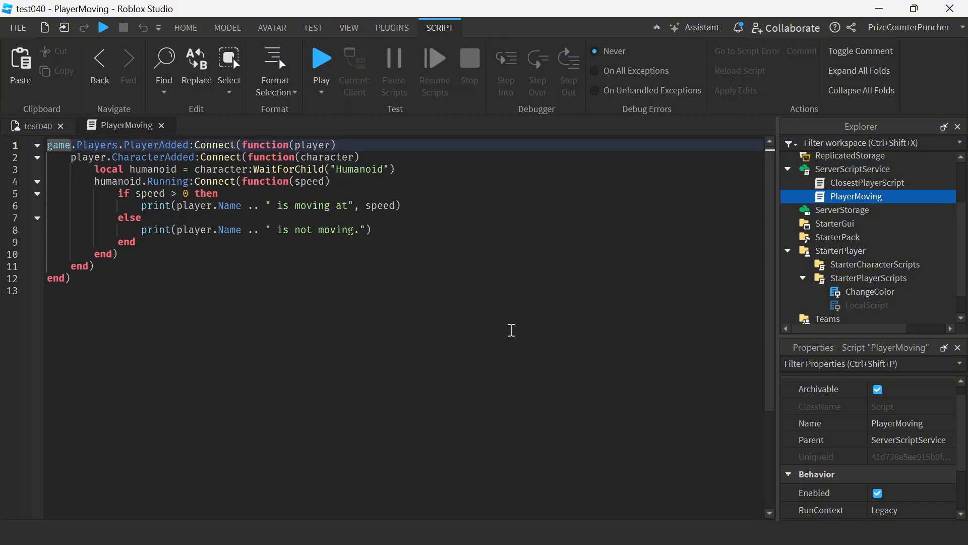
{"action": "key", "text": "ctrl+a"}
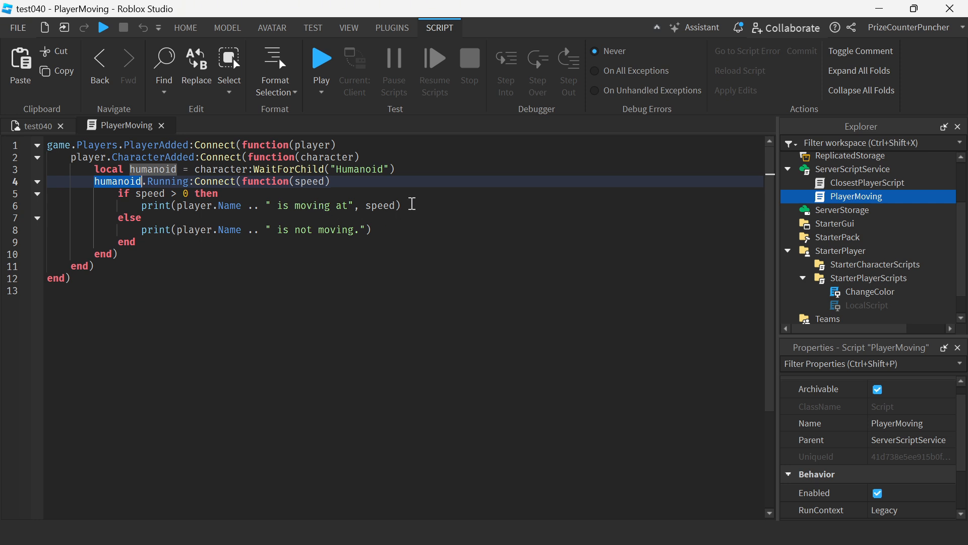
{"action": "left_click", "coordinate": [172, 194]}
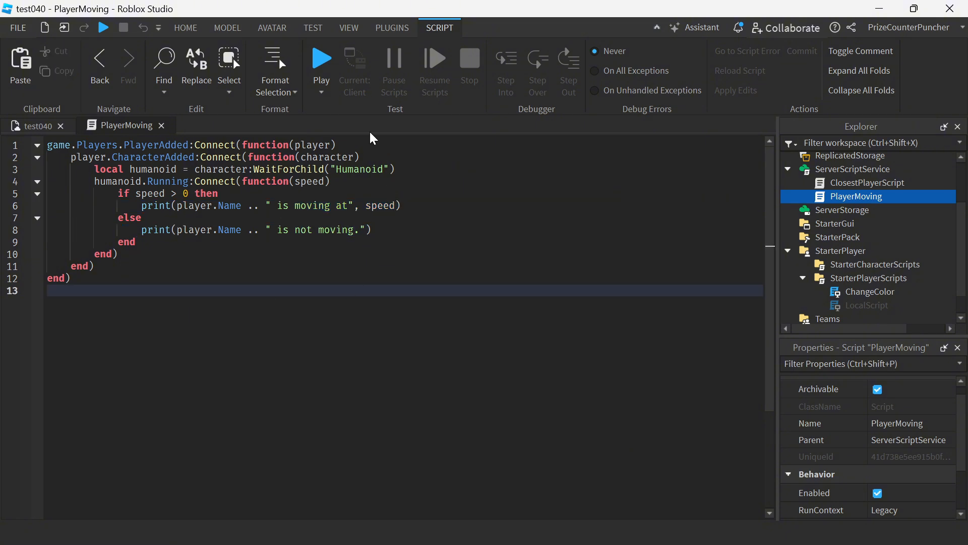
{"action": "mouse_move", "coordinate": [349, 28]}
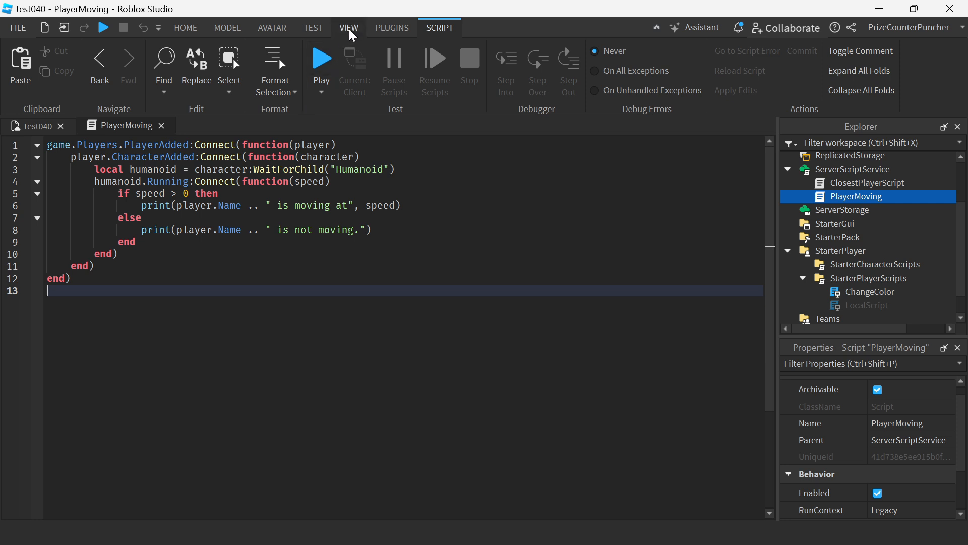
Show the Output window and start a playtest of the place
{"action": "left_click", "coordinate": [349, 29]}
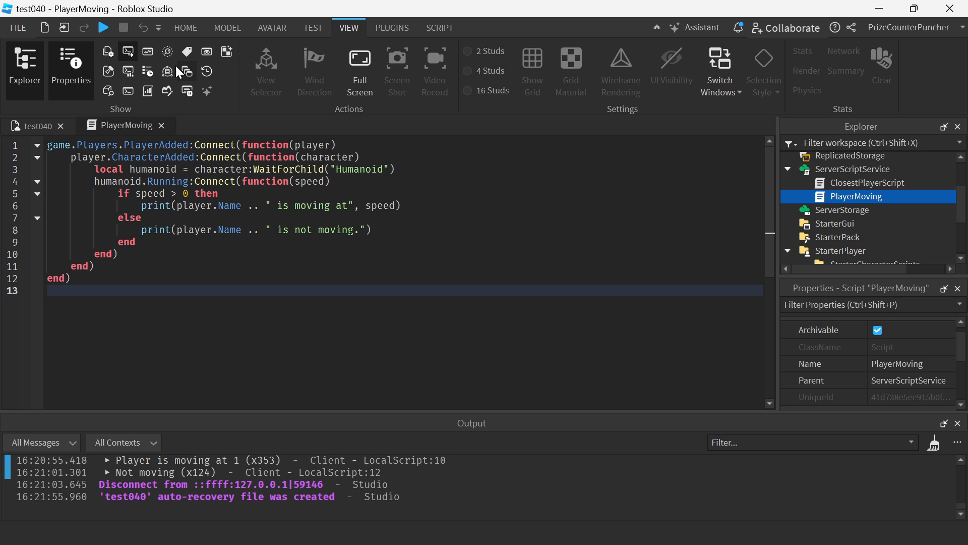
{"action": "left_click", "coordinate": [103, 28]}
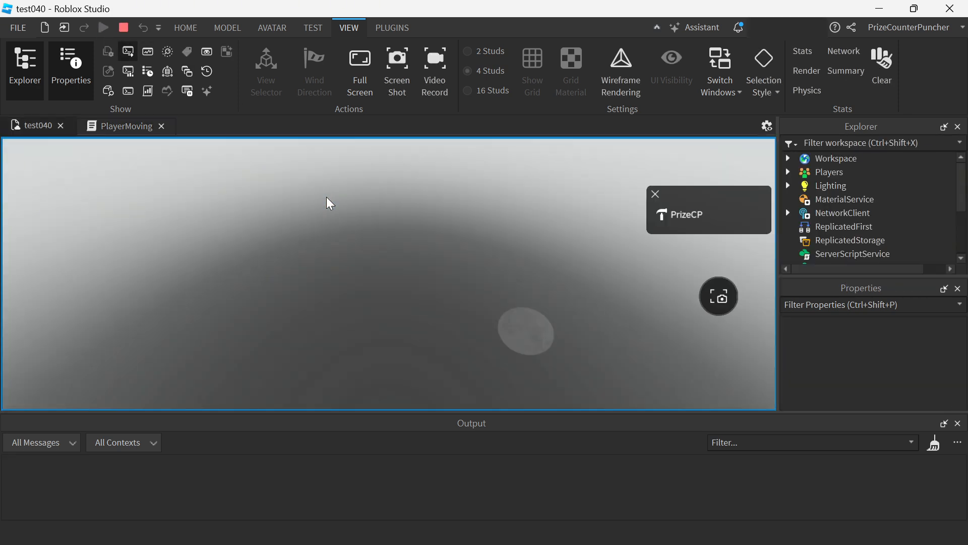
{"action": "left_click", "coordinate": [104, 28]}
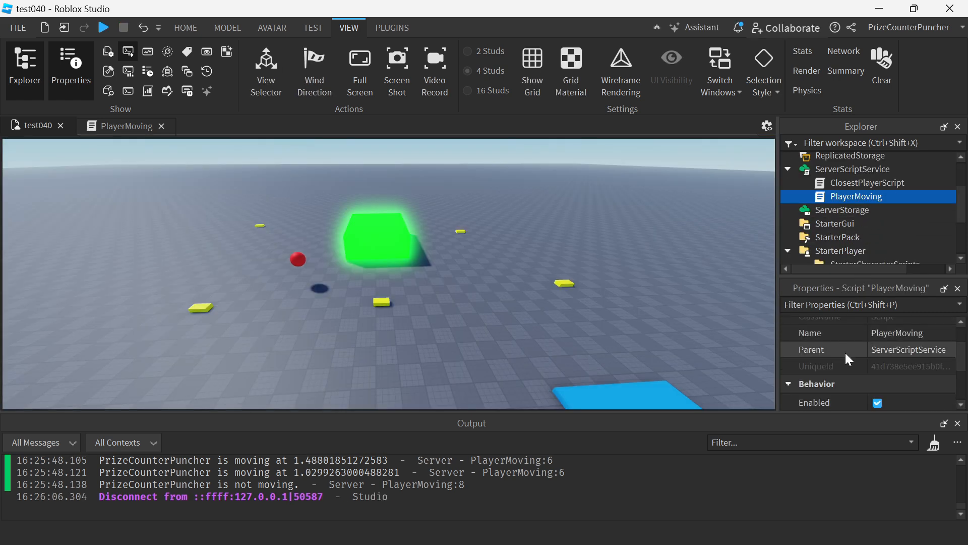
Disable PlayerMoving and enable the LocalScript under StarterPlayerScripts
{"action": "left_click", "coordinate": [878, 401]}
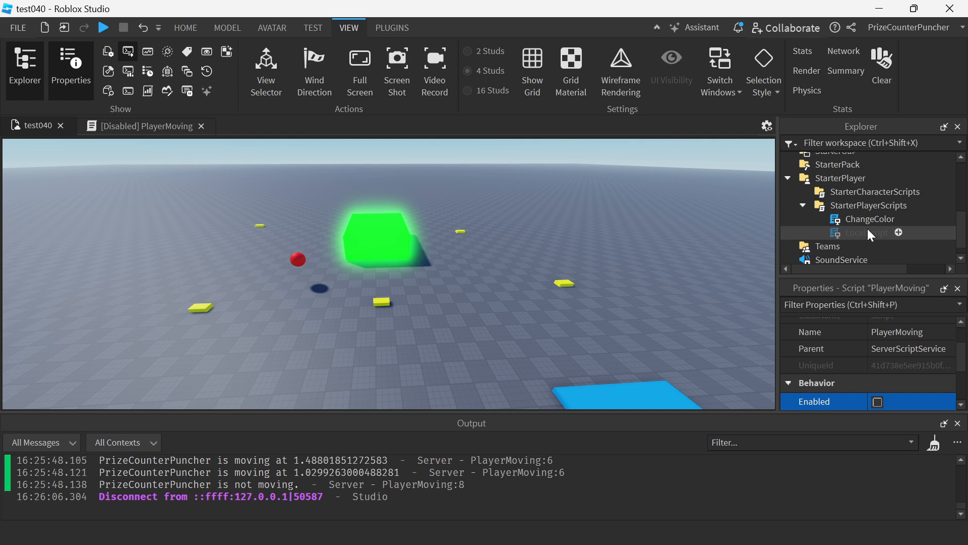
{"action": "left_click", "coordinate": [873, 205]}
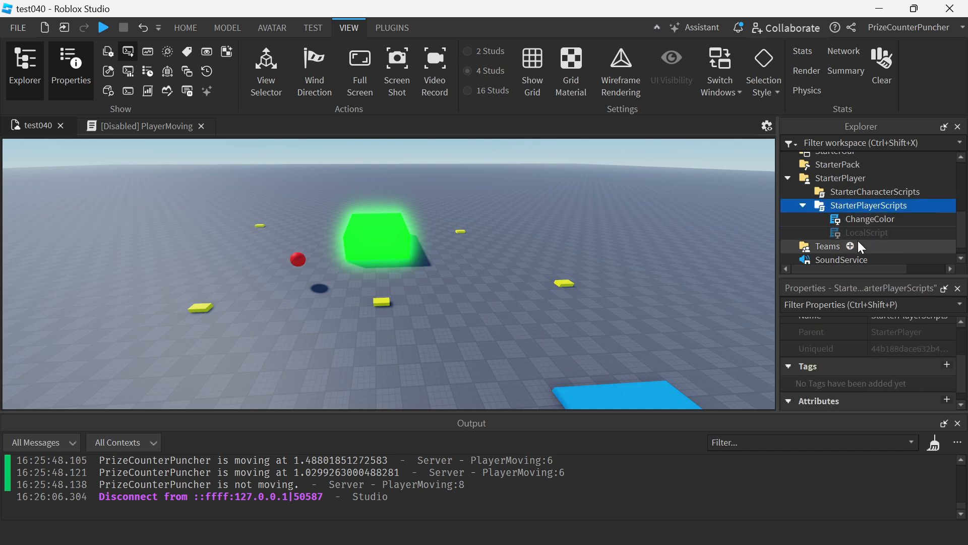
{"action": "left_click", "coordinate": [865, 232]}
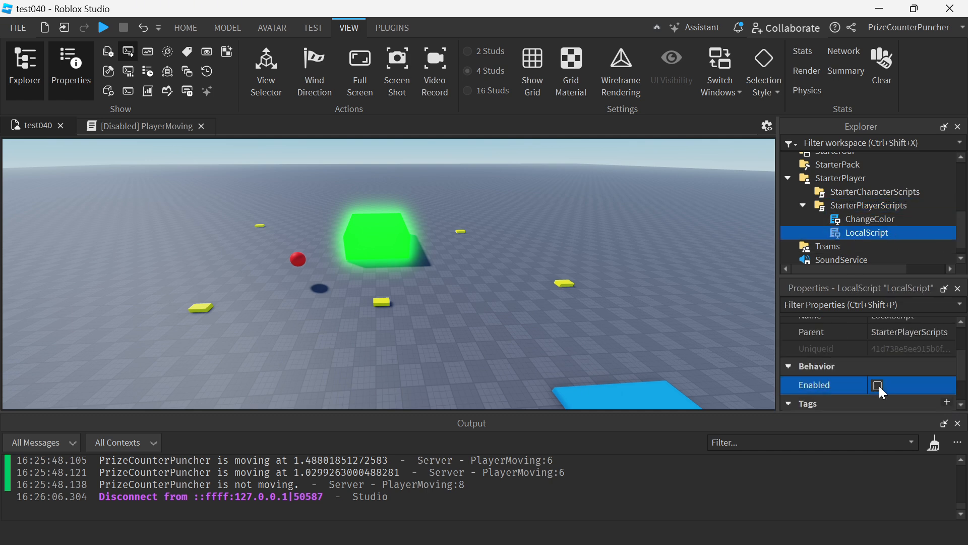
{"action": "left_click", "coordinate": [876, 385]}
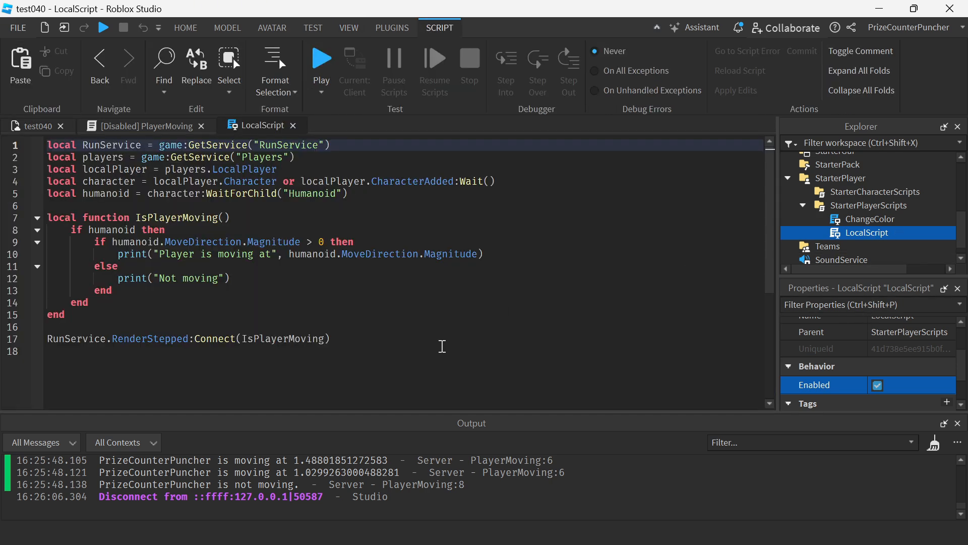
Review the LocalScript code and start a playtest showing "Not moving" messages
{"action": "left_click", "coordinate": [418, 351]}
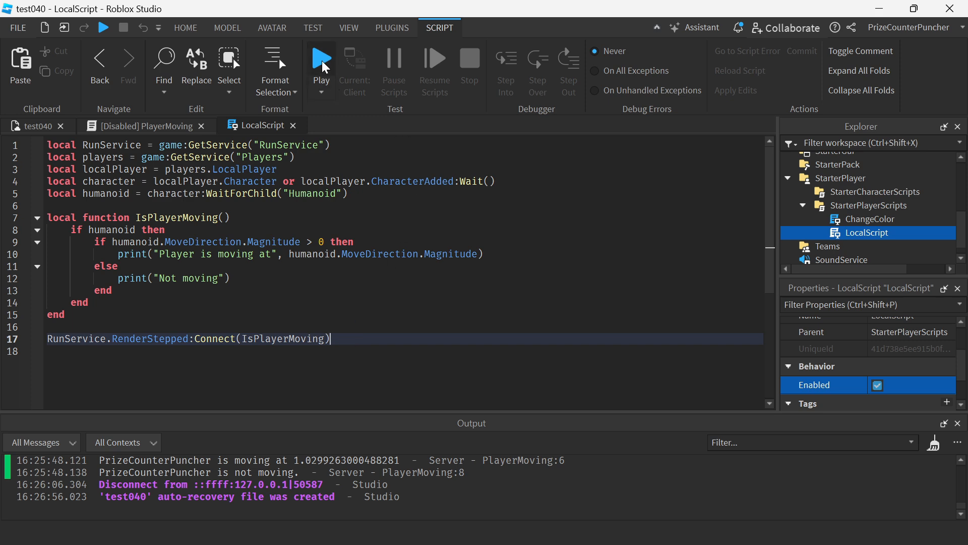
{"action": "left_click", "coordinate": [321, 64]}
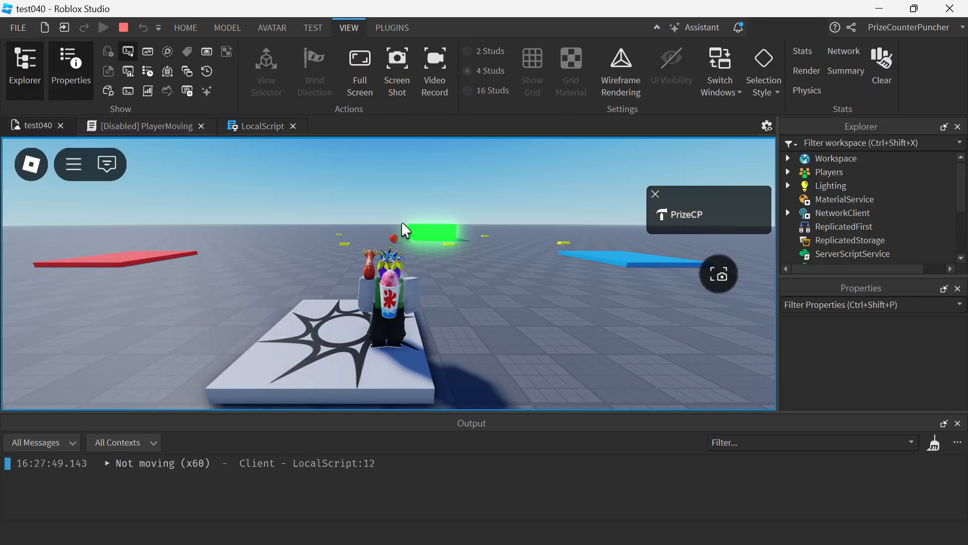